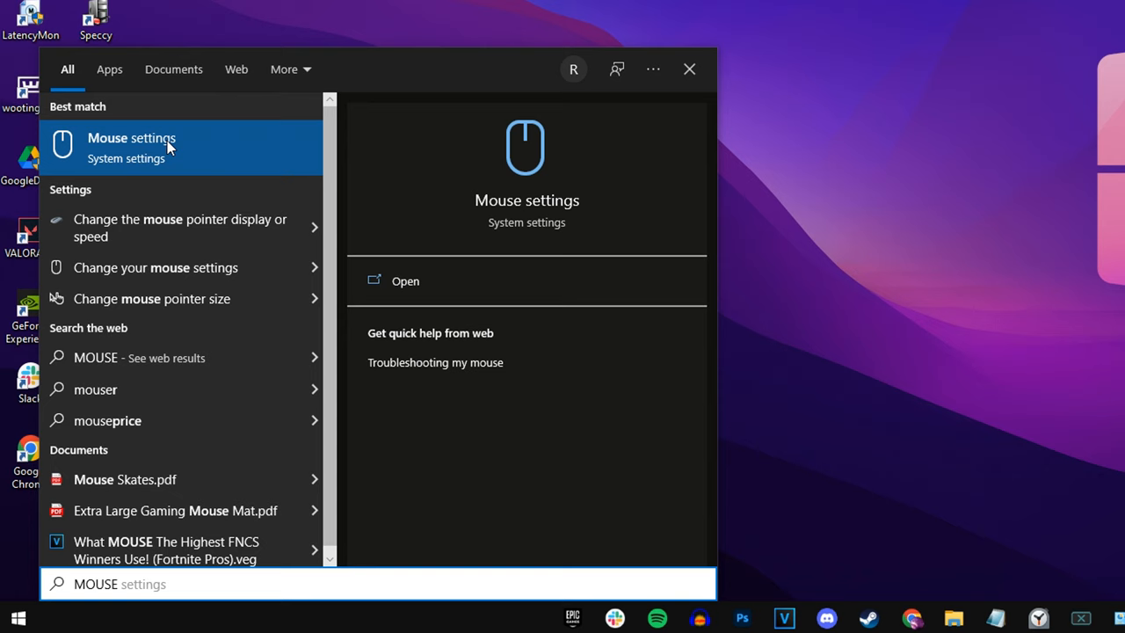
# - Open the Mouse settings page from the Windows Search result for 'mouse'
pyautogui.click(130, 148)
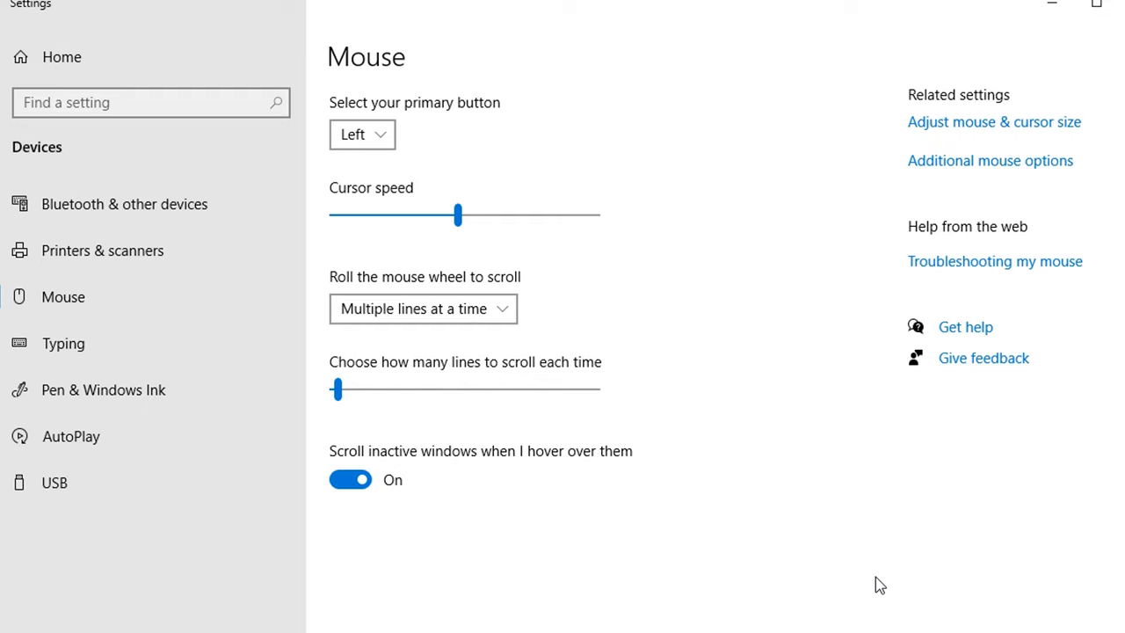
# - Reach the Pointers list in Mouse Properties and browse for a new Normal Select file
pyautogui.click(989, 160)
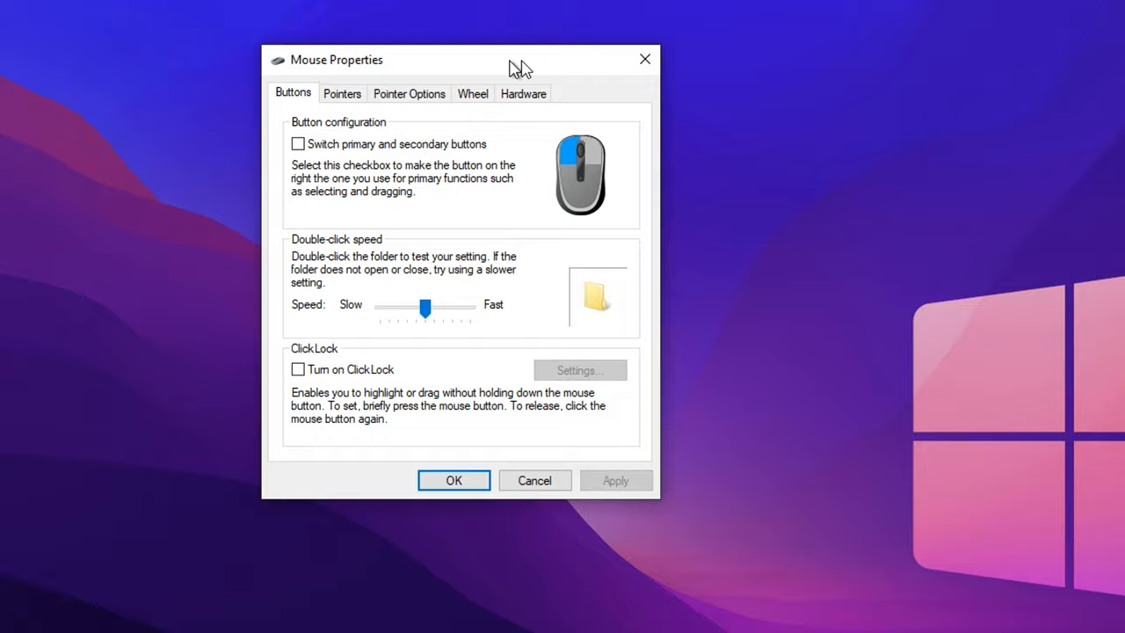
pyautogui.click(341, 93)
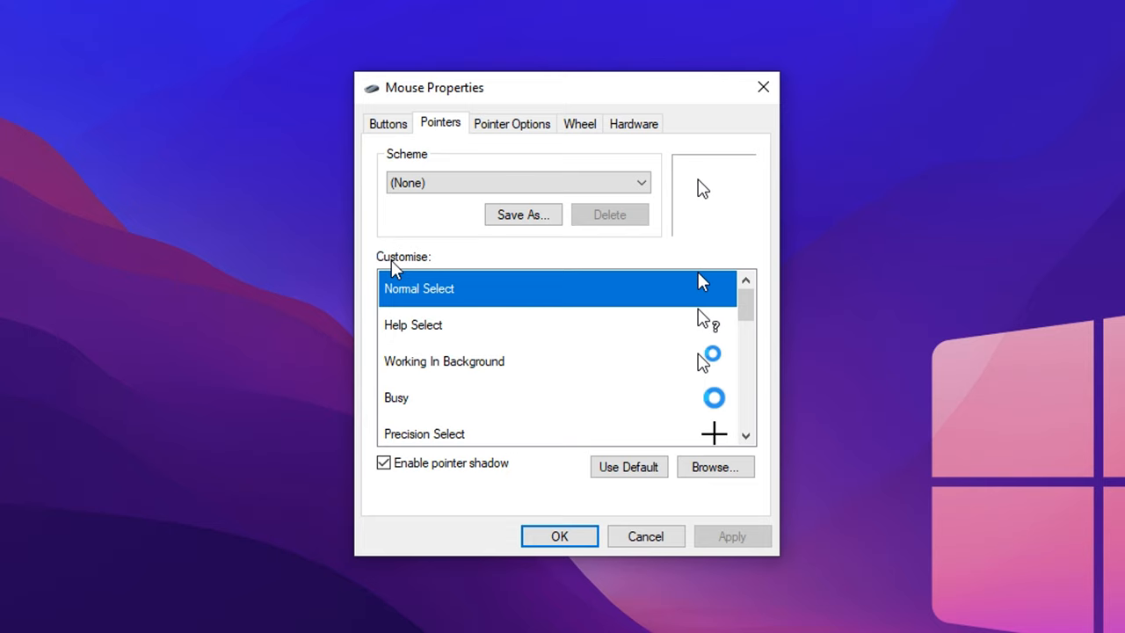
pyautogui.moveTo(641, 295)
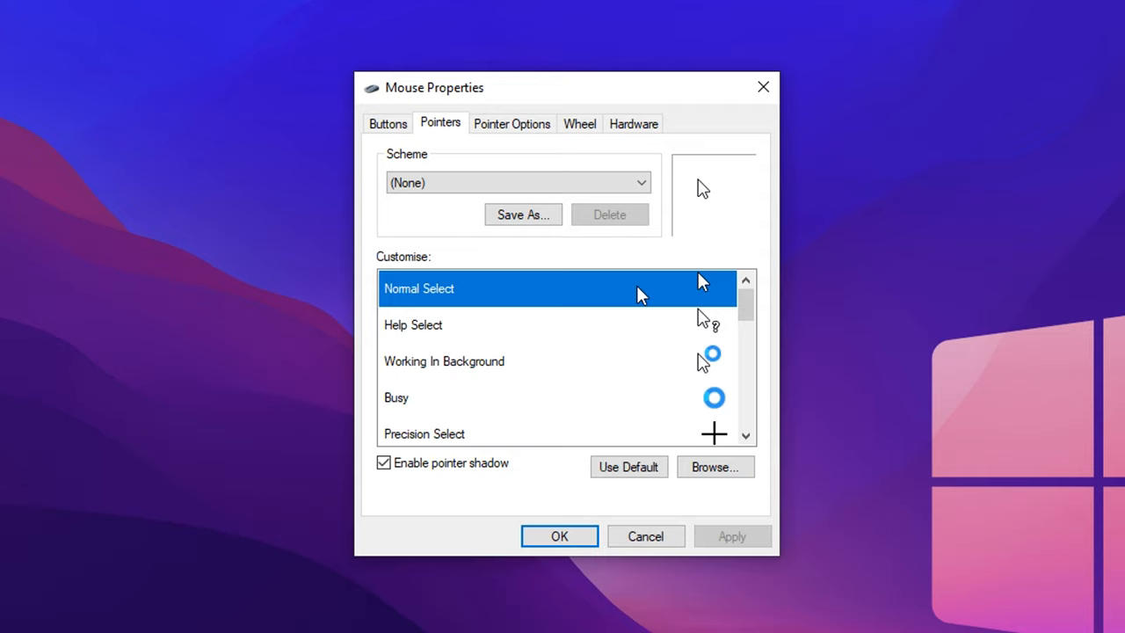
pyautogui.click(713, 467)
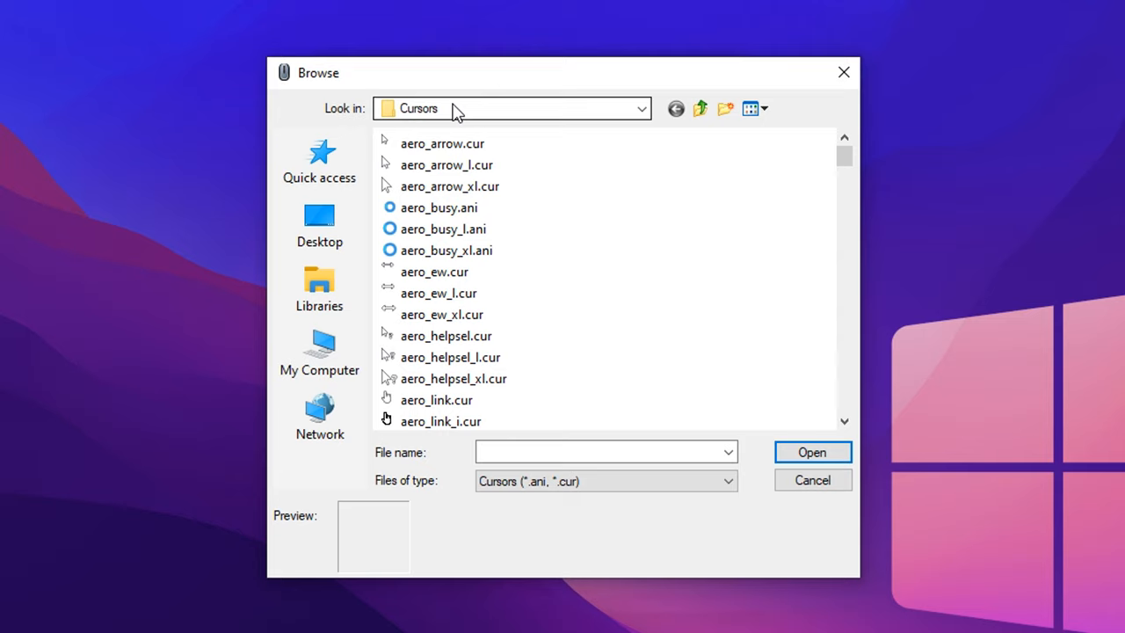
# - Choose the built-in cross_il.cur crosshair as the Normal Select pointer and apply it
pyautogui.click(434, 270)
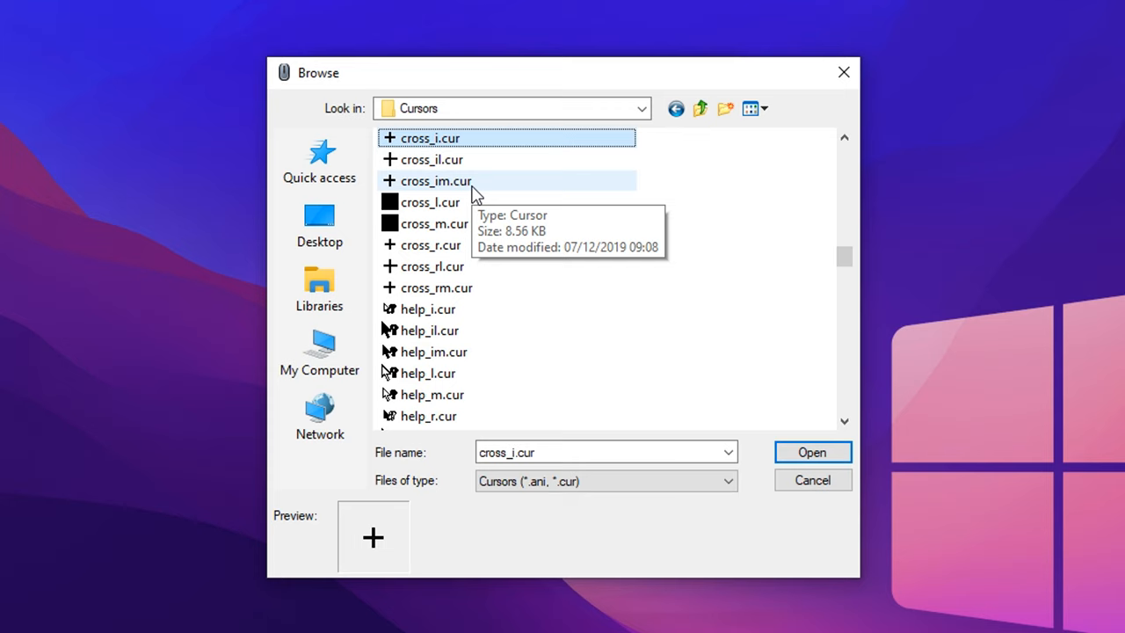
pyautogui.click(431, 158)
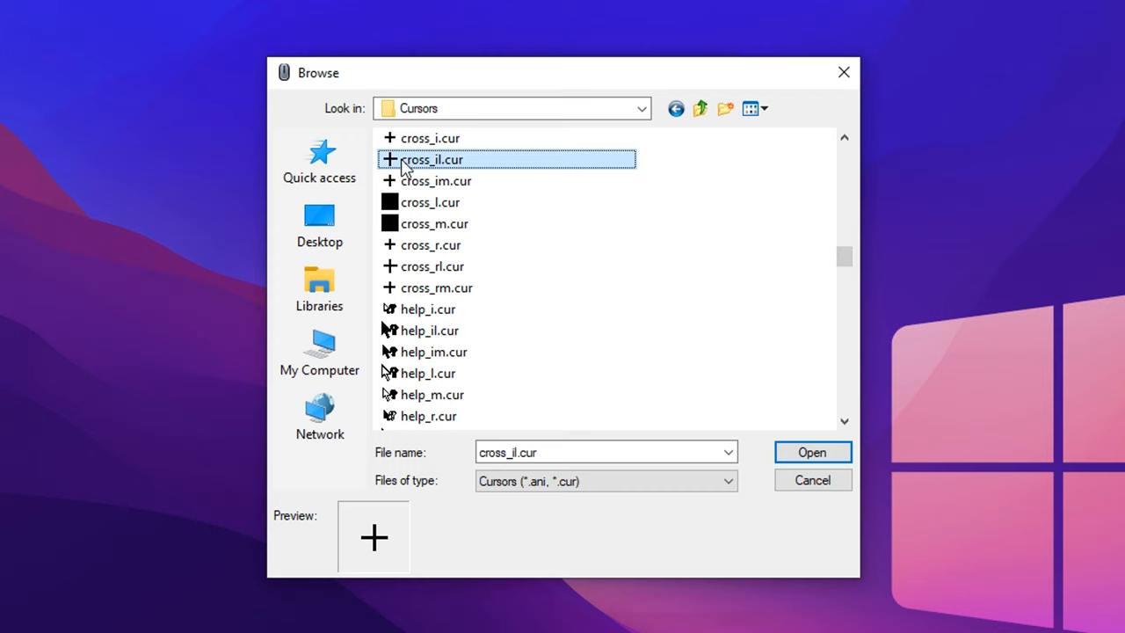
pyautogui.click(812, 451)
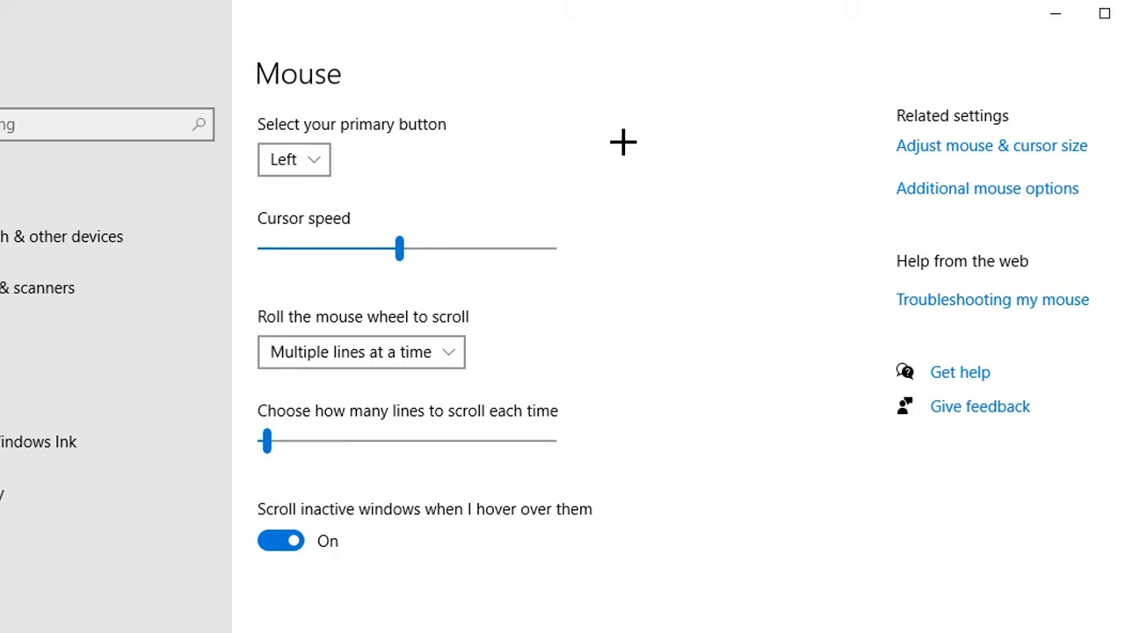
pyautogui.moveTo(684, 309)
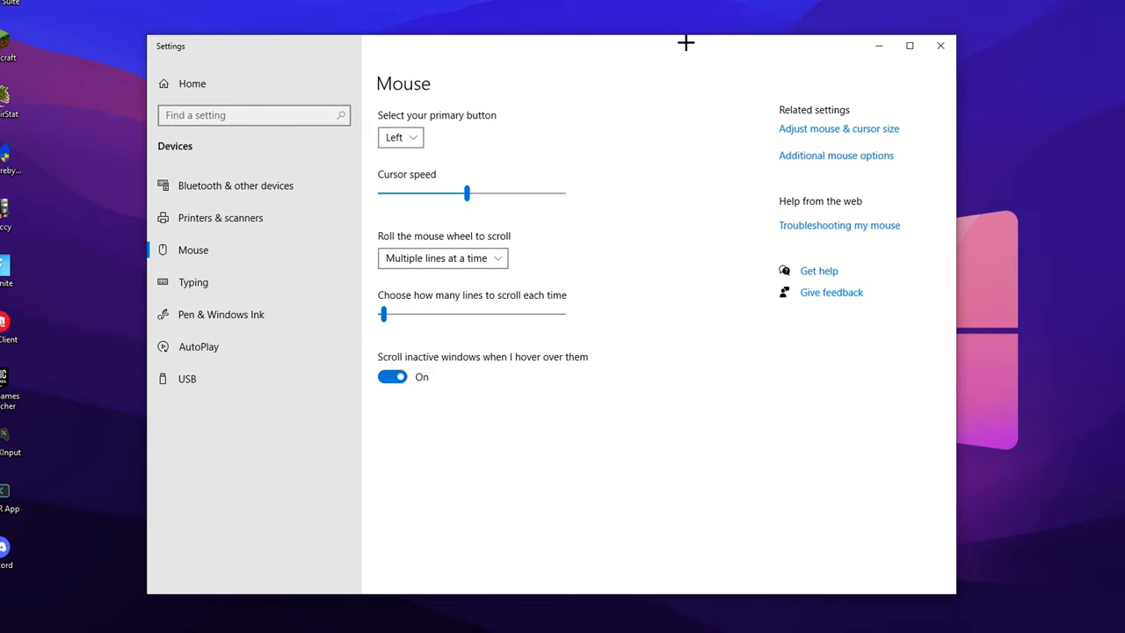
# - Return to Mouse Properties and reopen the Cursors browser with cross_il.cur entered
pyautogui.click(939, 46)
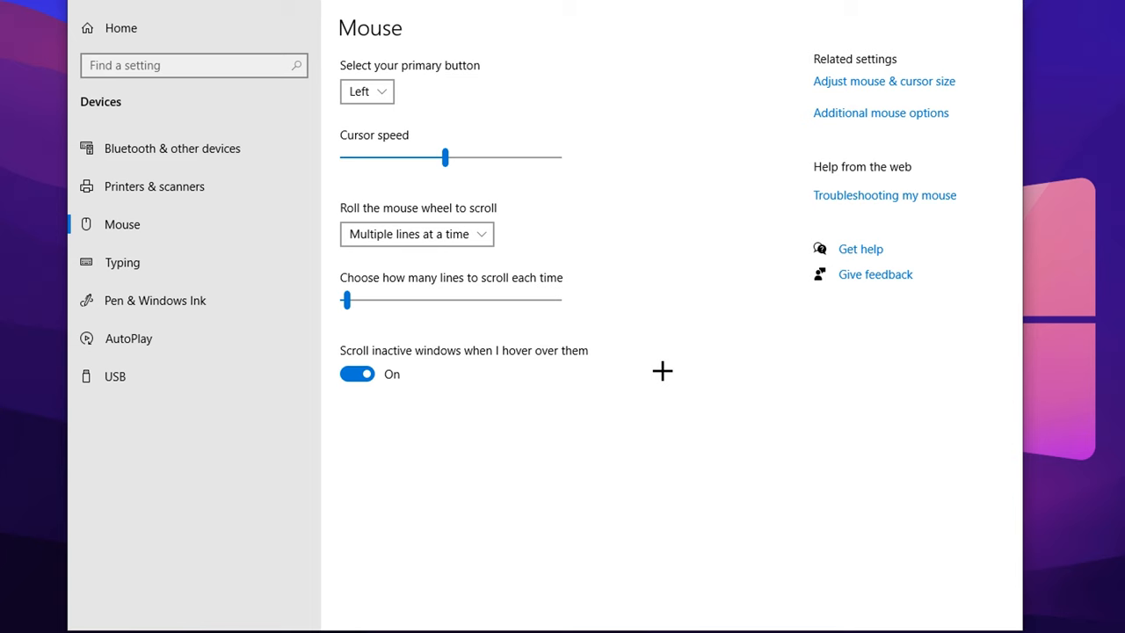
pyautogui.click(880, 112)
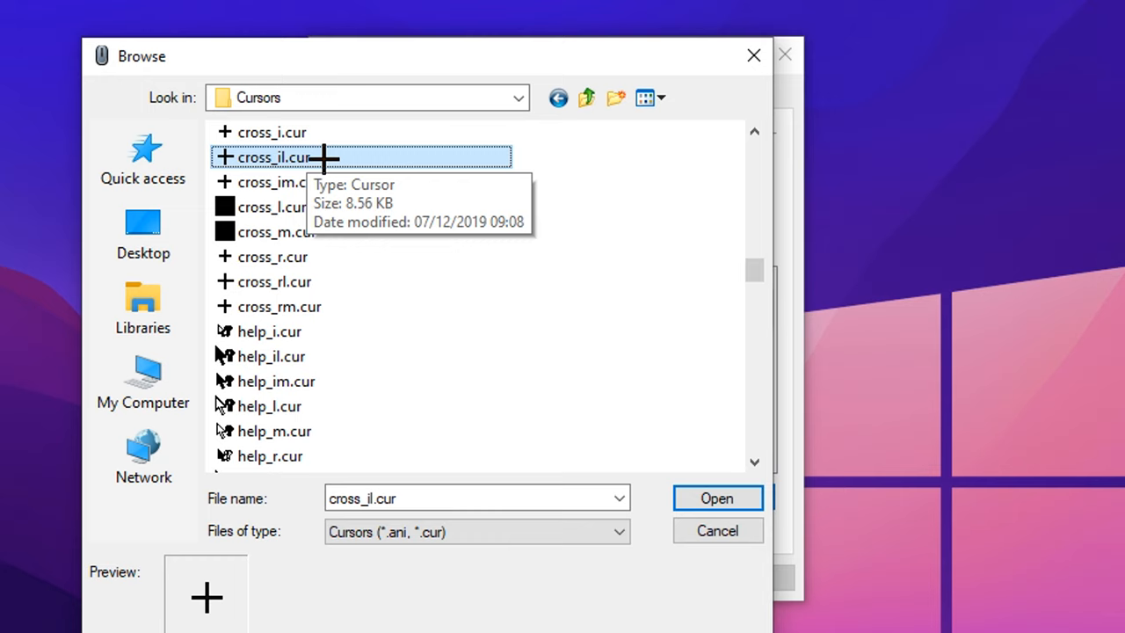
pyautogui.moveTo(465, 156)
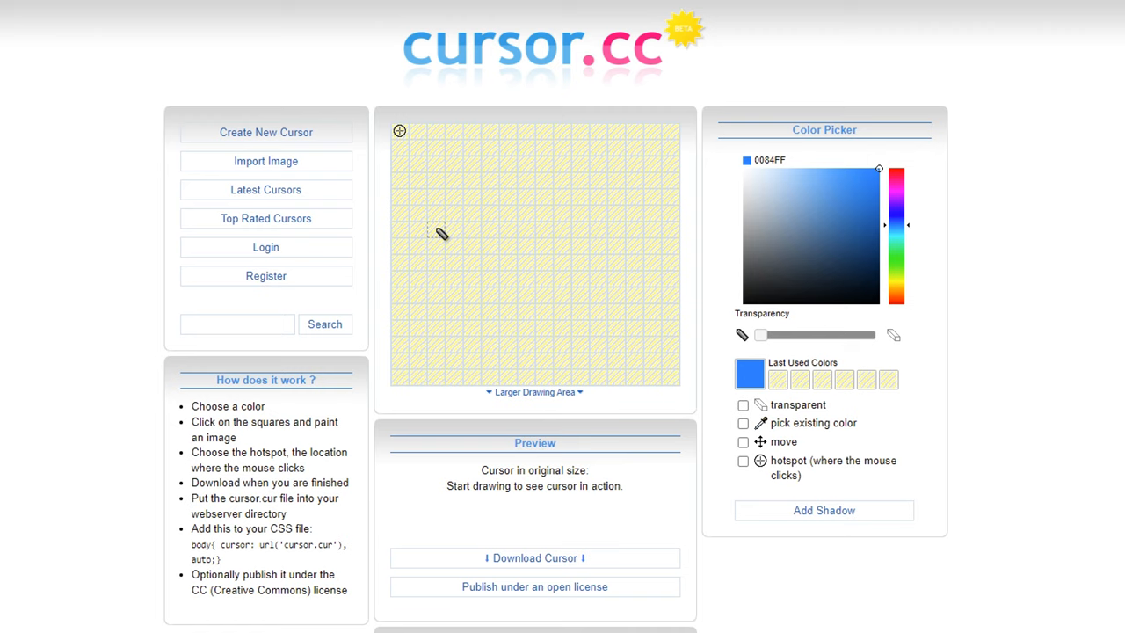
pyautogui.moveTo(534, 250)
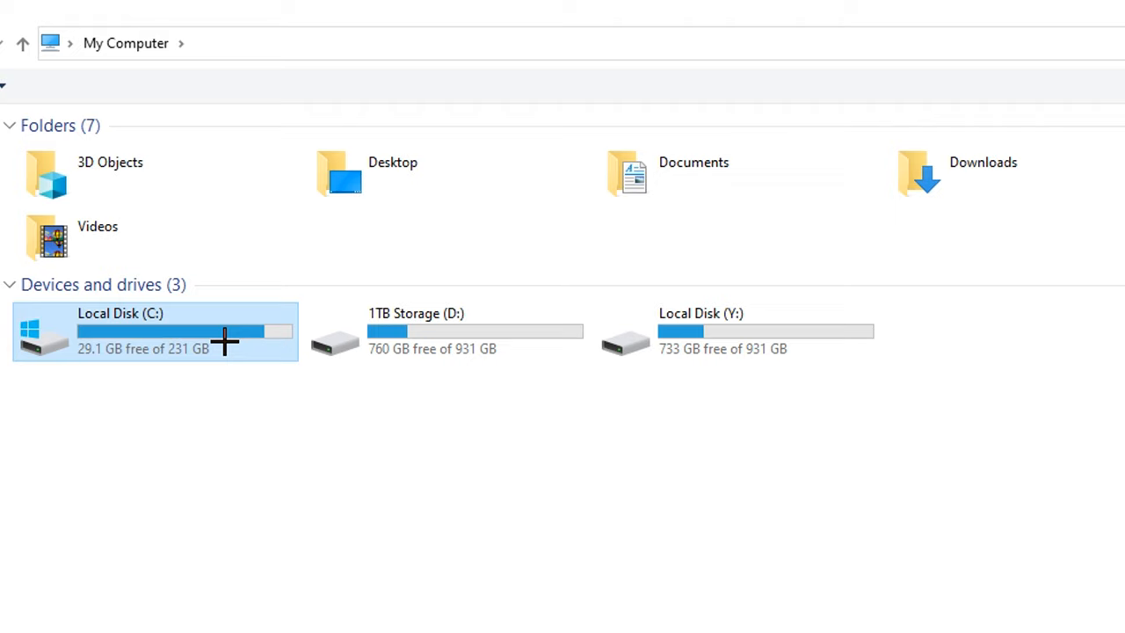
pyautogui.moveTo(174, 354)
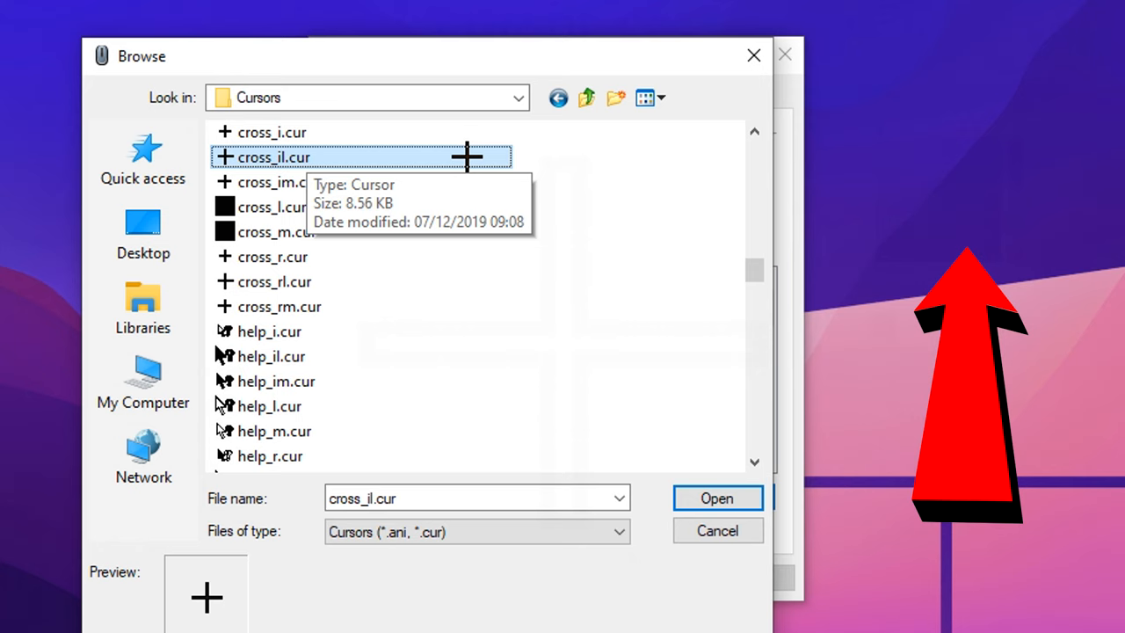
pyautogui.moveTo(1002, 147)
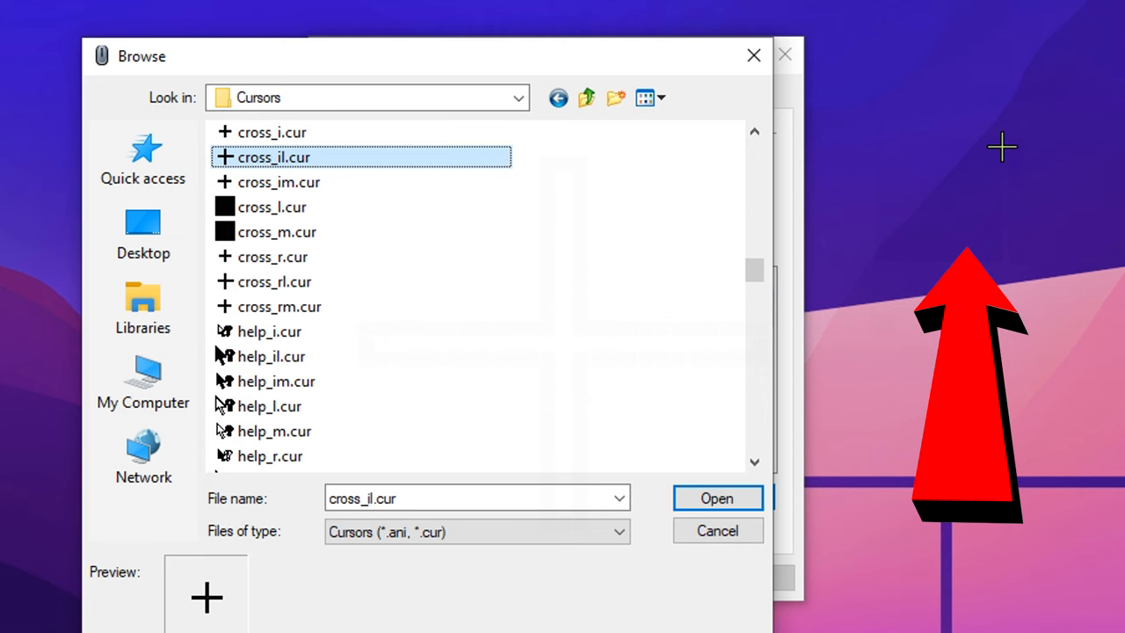
pyautogui.click(717, 498)
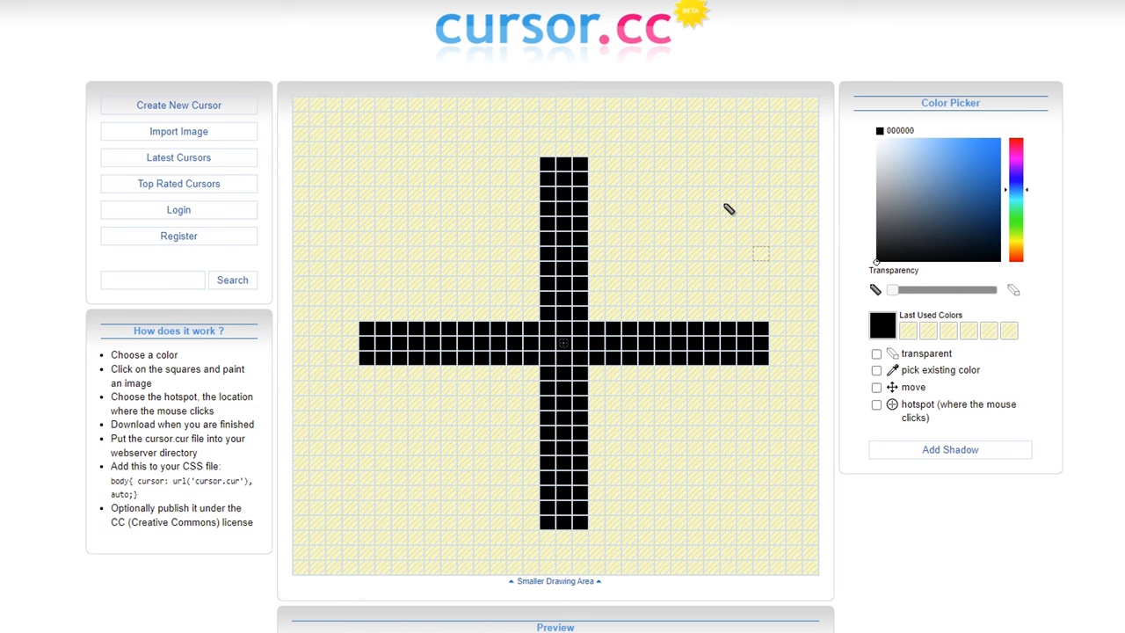
# - Scroll the cursor.cc page to reach the drawing grid for the black crosshair
pyautogui.scroll(-3)
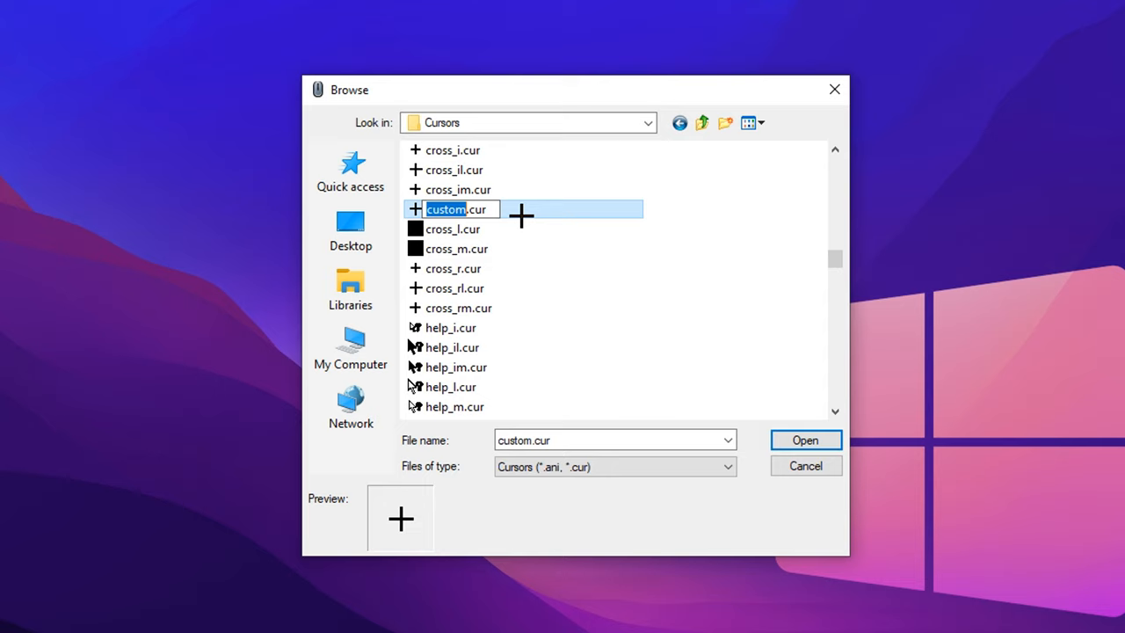
# - Load custom.cur as the Normal Select pointer and apply the change
pyautogui.click(805, 439)
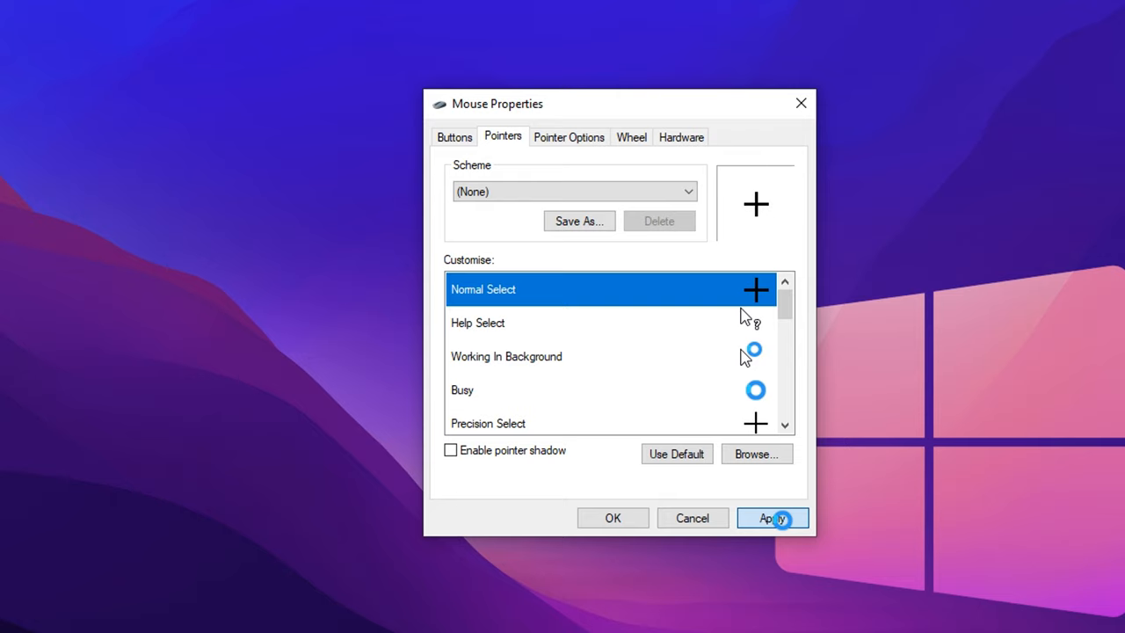
pyautogui.click(771, 517)
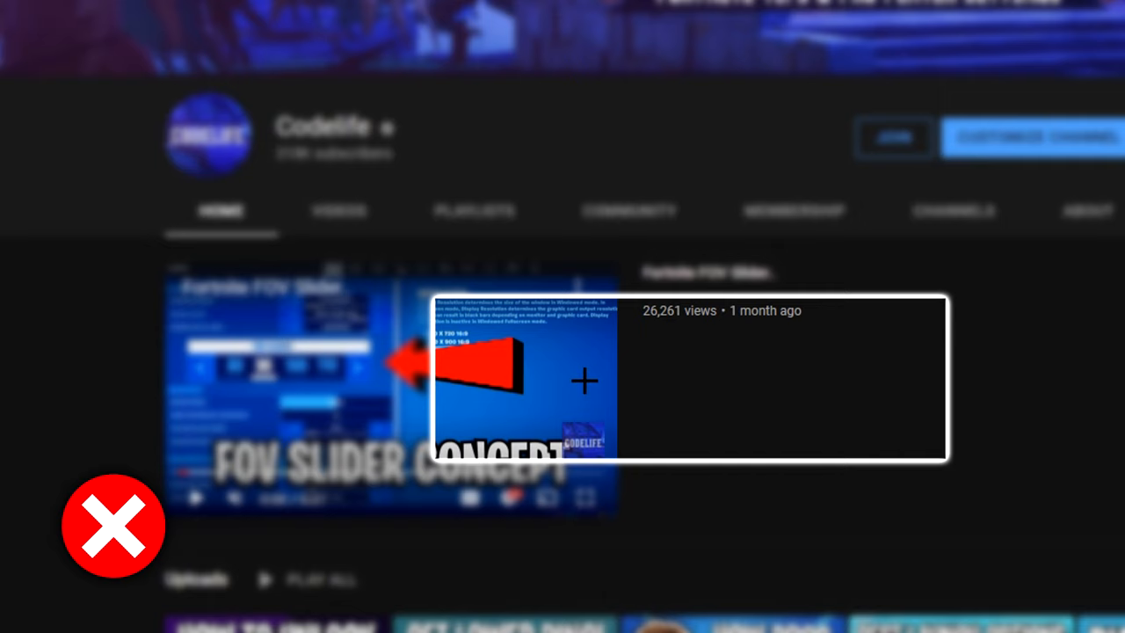
pyautogui.moveTo(770, 383)
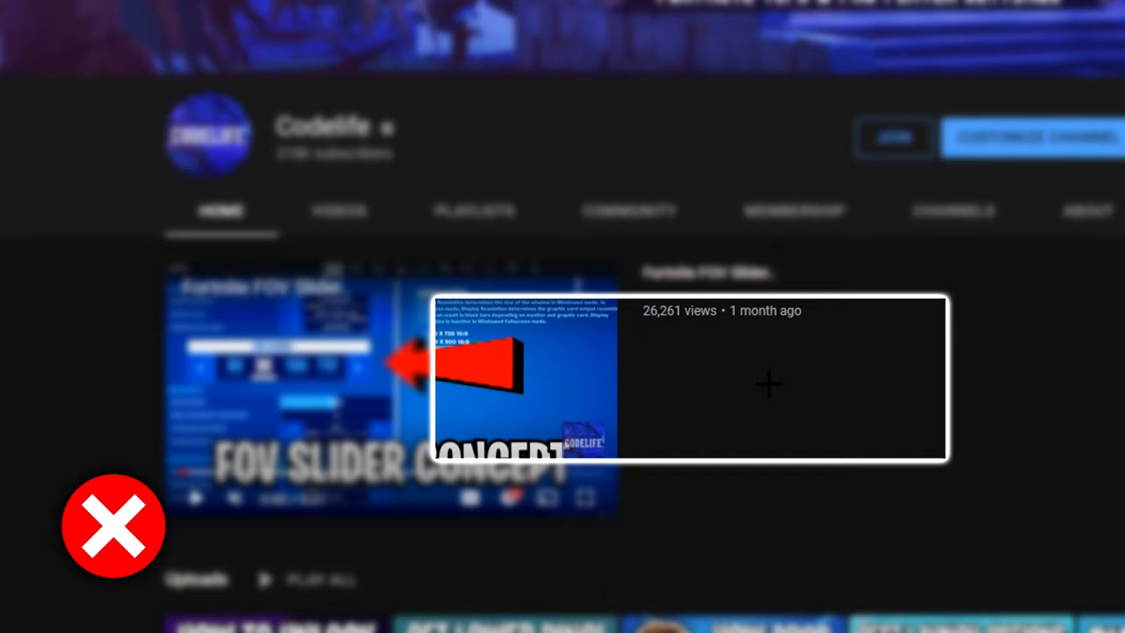
pyautogui.moveTo(566, 390)
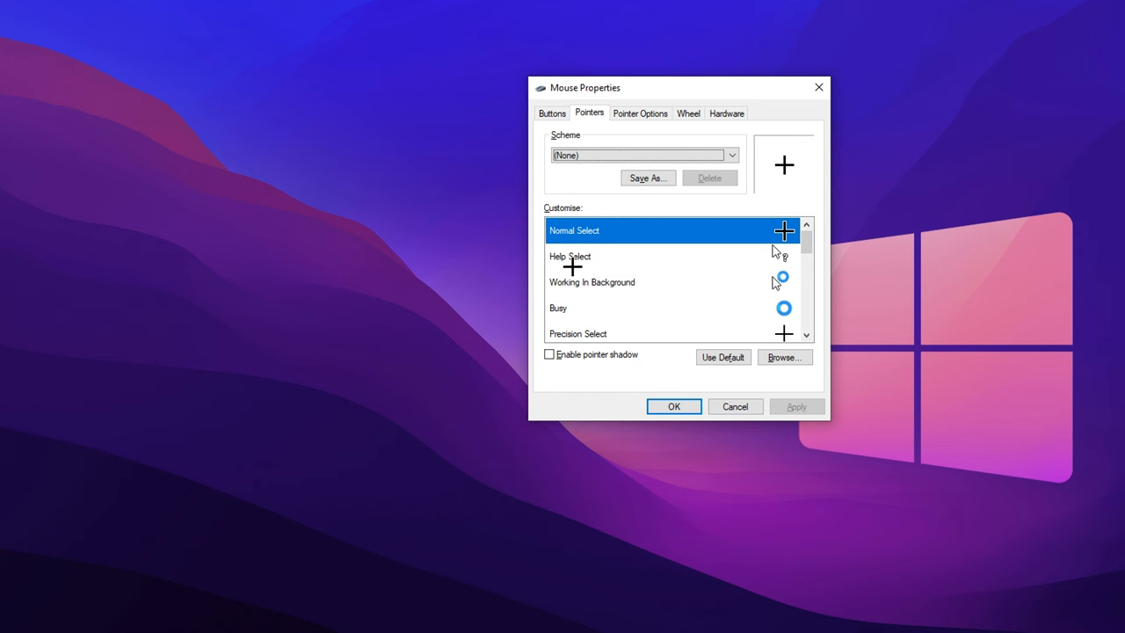
pyautogui.moveTo(397, 253)
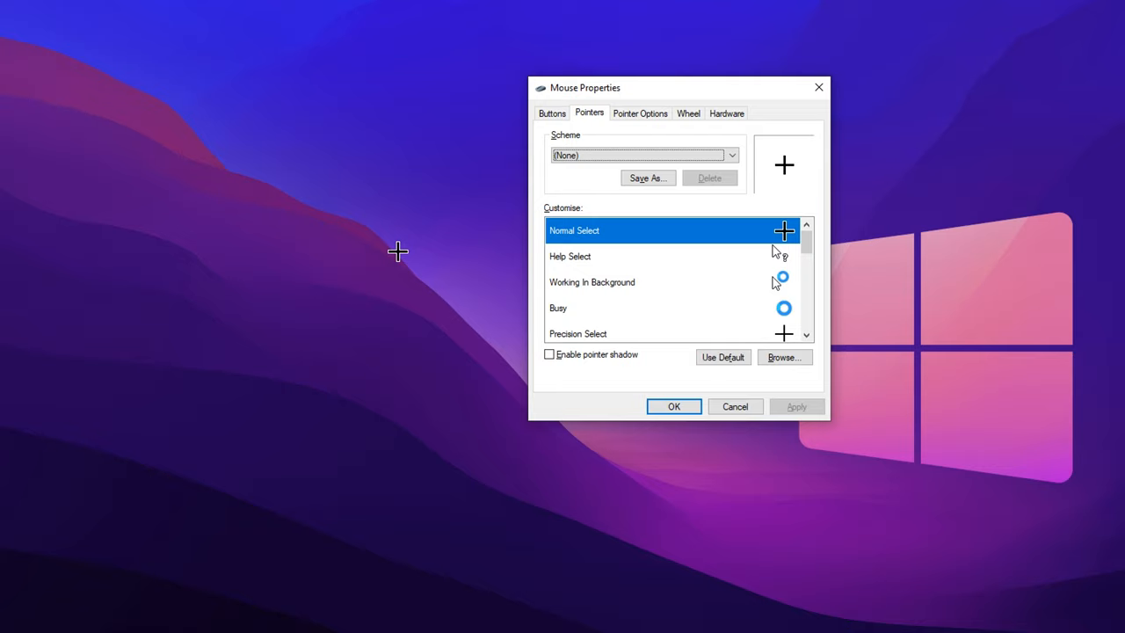